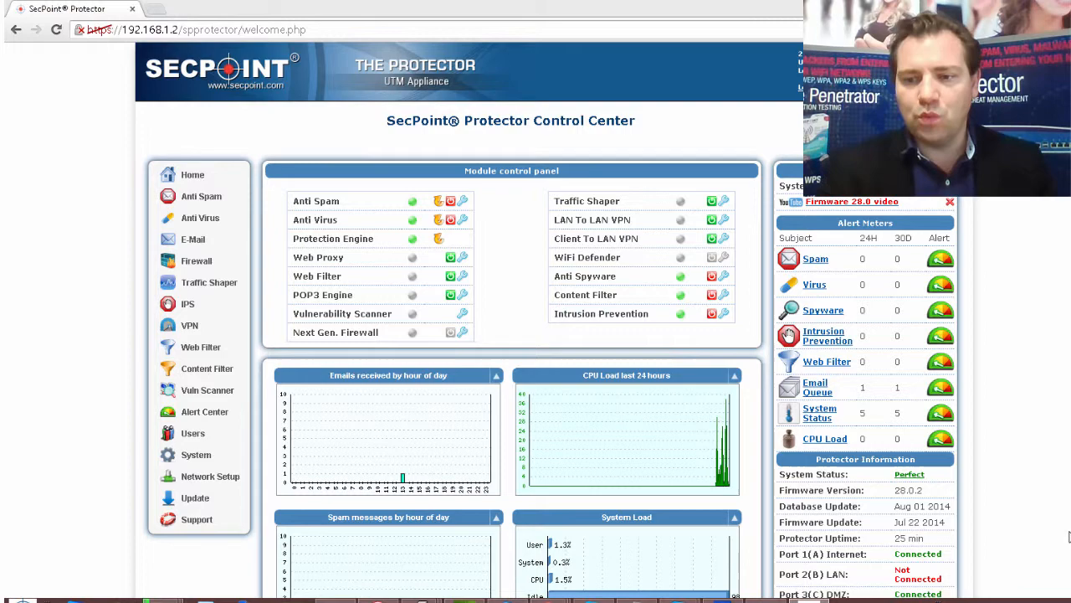
Review the DMZ port connection status on the current console page
scroll(down, 3)
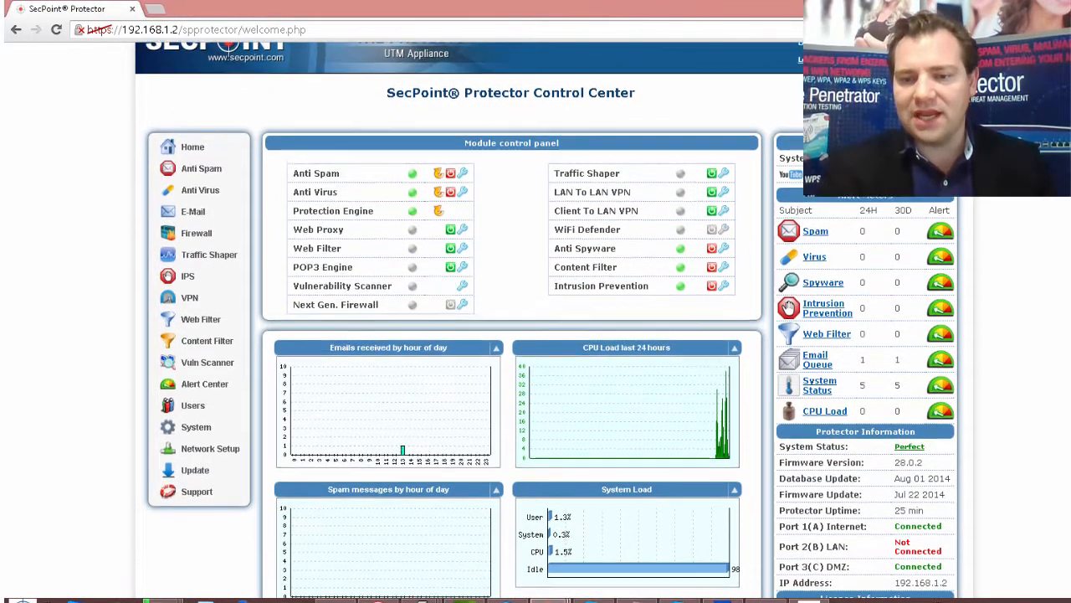
scroll(down, 3)
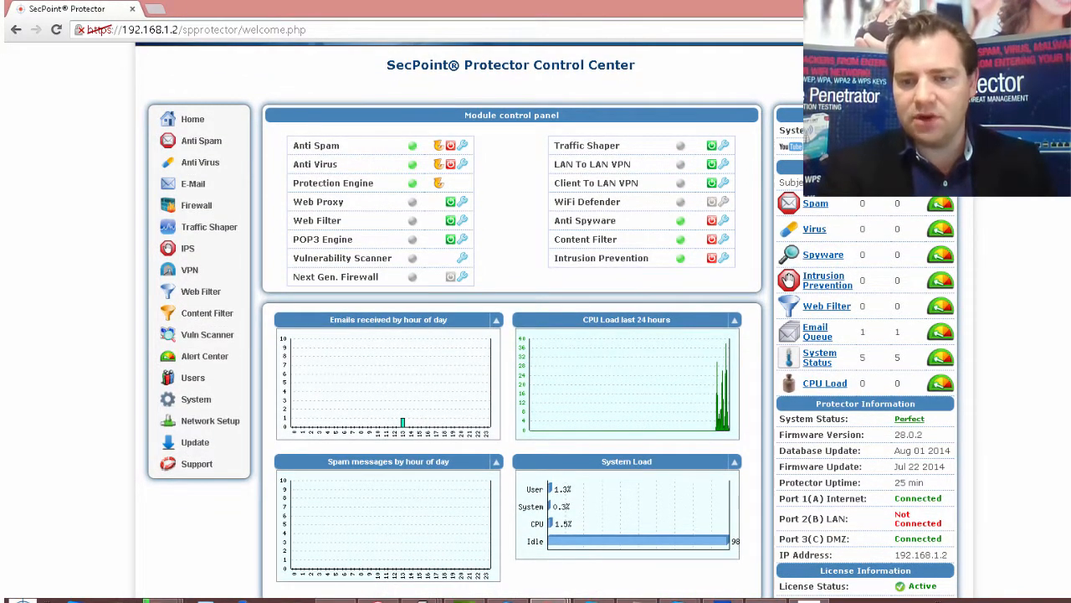
double_click(836, 539)
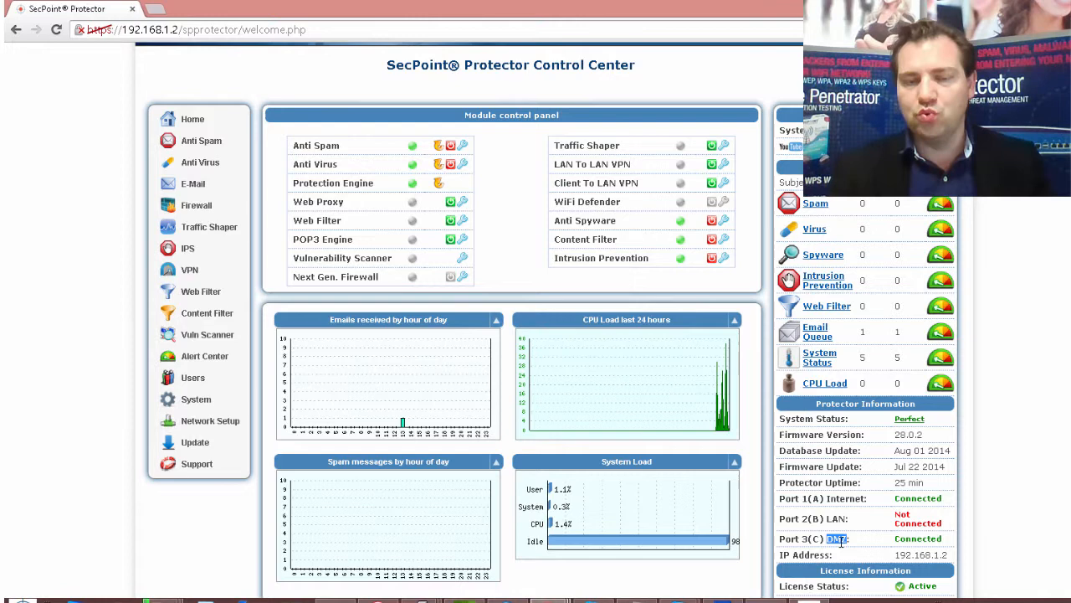
mouse_move(622, 487)
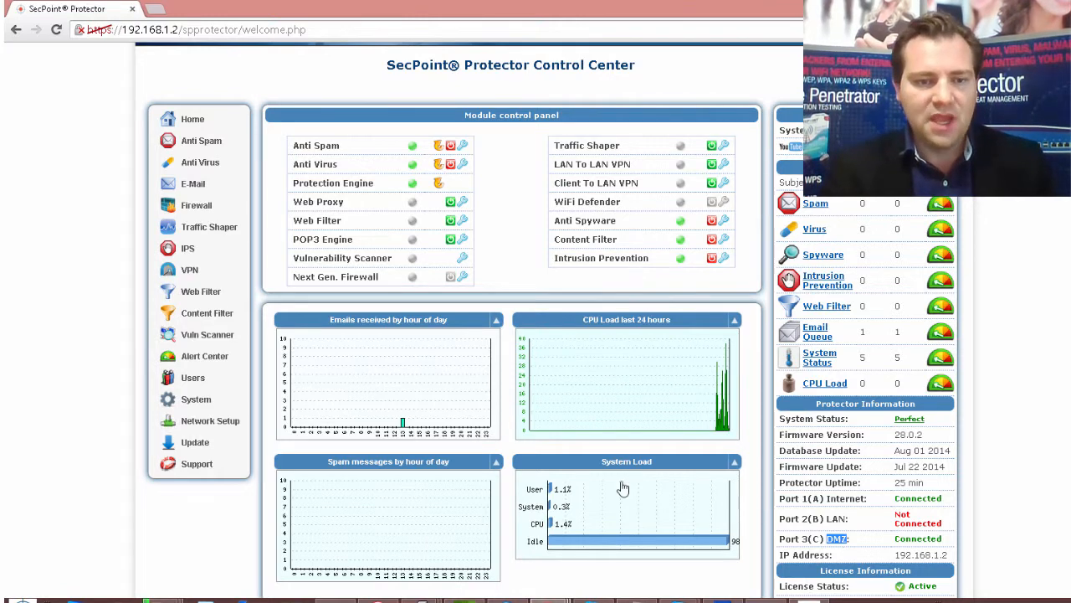
Navigate via Network Setup to the DMZ Network configuration page
click(211, 421)
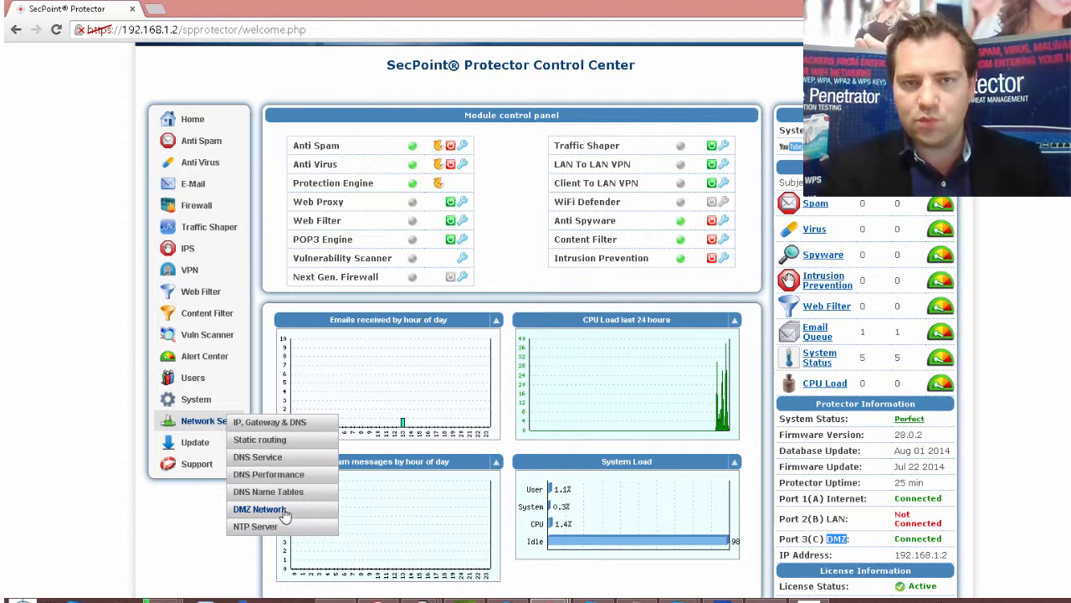
click(259, 509)
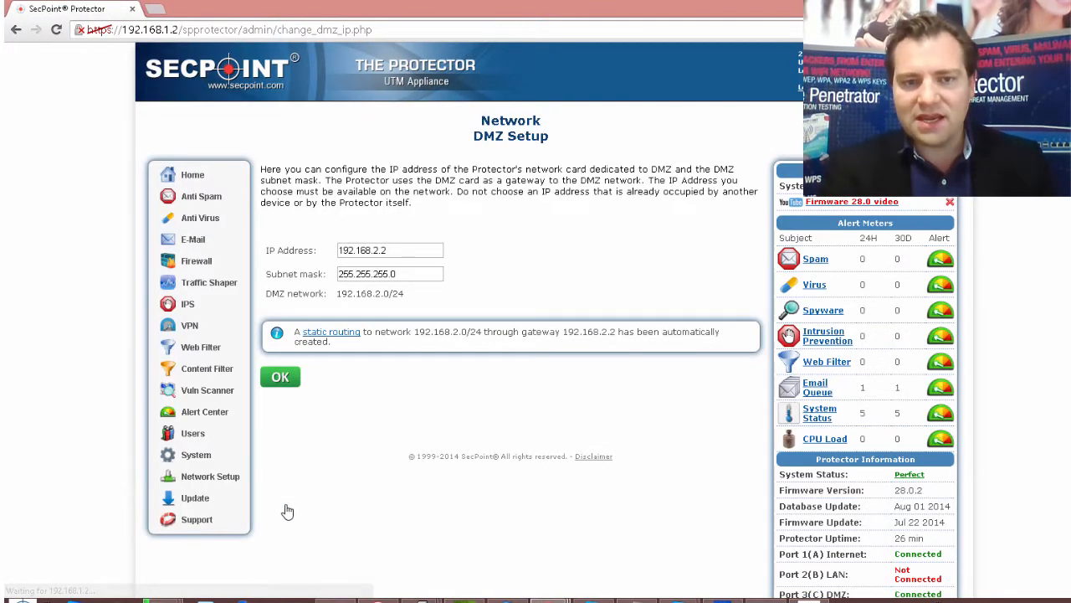